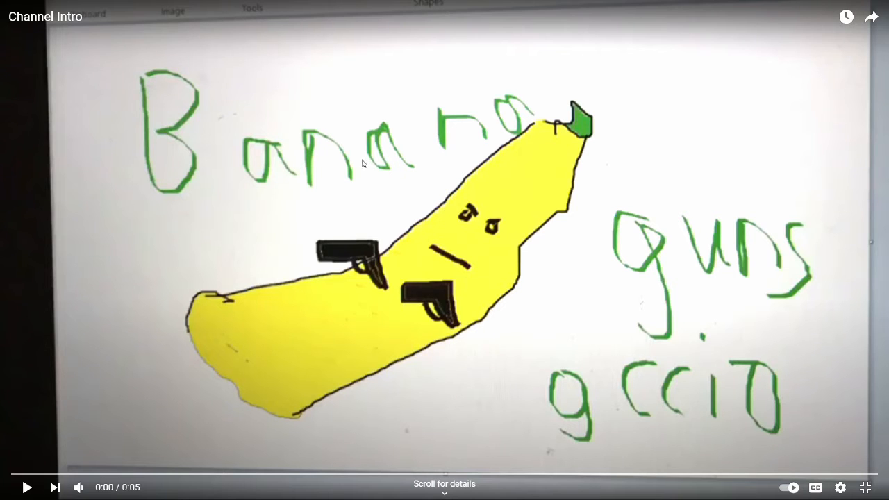
pyautogui.moveTo(351, 291)
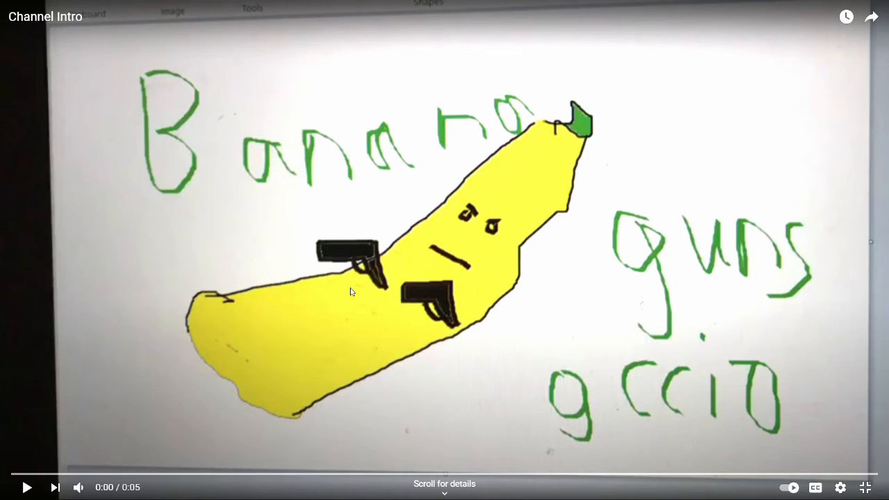
# Step: Draw the black stick figure's arms and a zigzag leash from its raised hand
pyautogui.click(26, 487)
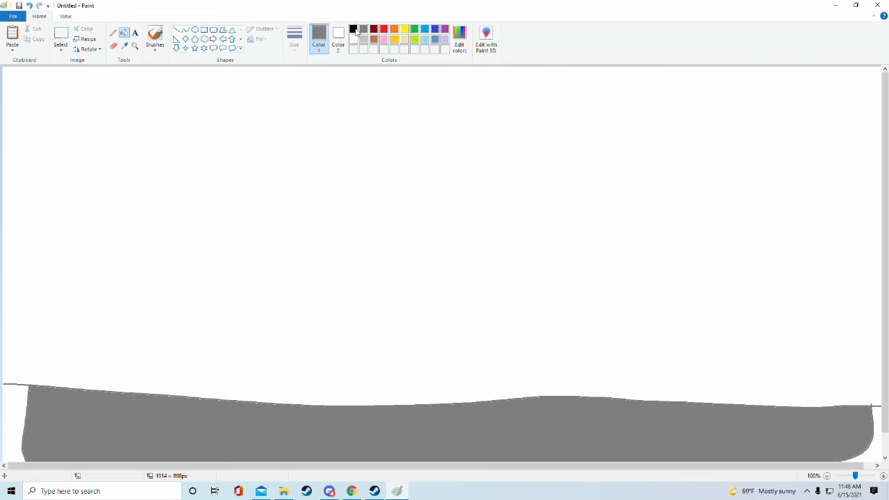
pyautogui.click(155, 35)
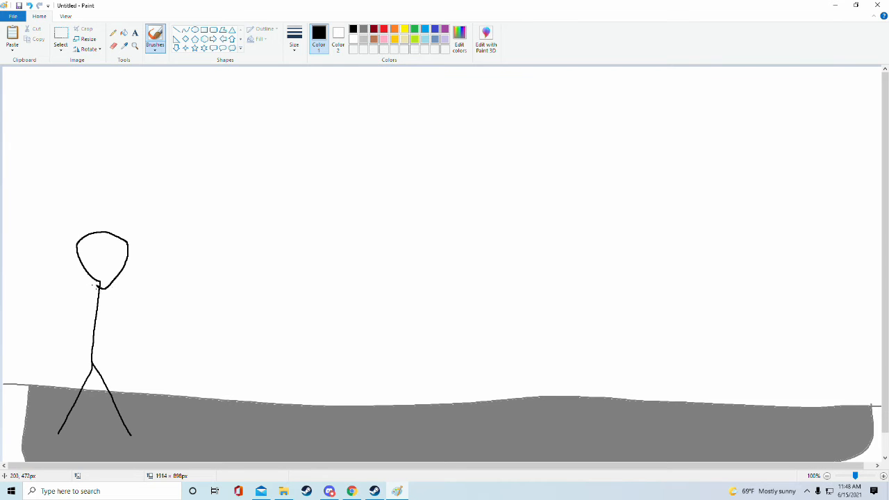
pyautogui.moveTo(90, 305); pyautogui.dragTo(170, 291)
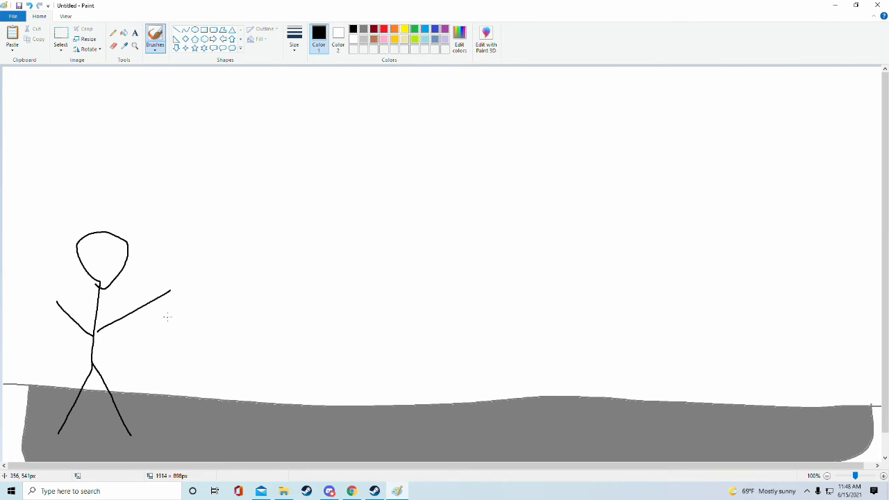
pyautogui.moveTo(170, 291); pyautogui.dragTo(298, 374)
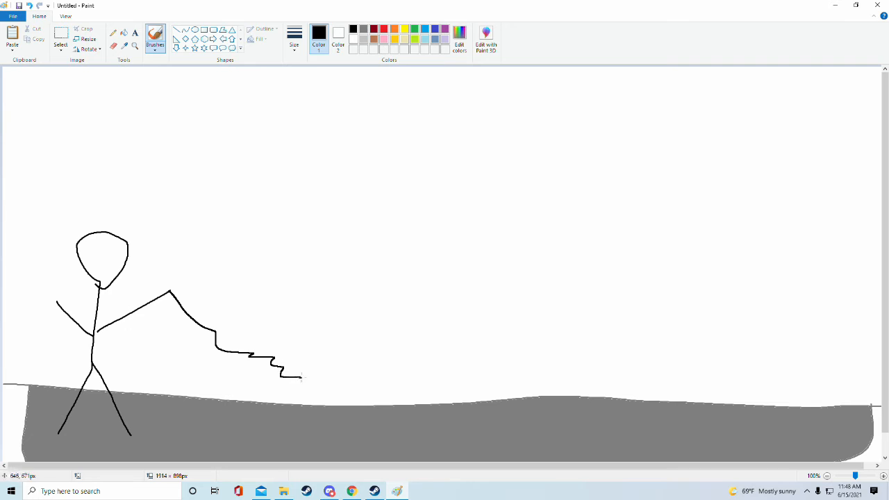
pyautogui.moveTo(302, 378); pyautogui.dragTo(371, 386)
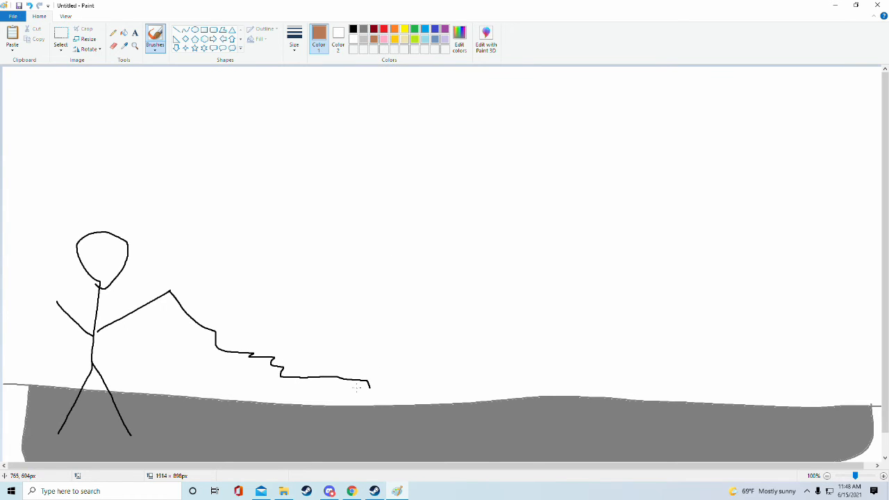
# Step: Extend the leash and outline the brown dog's body and legs at its end
pyautogui.moveTo(368, 387); pyautogui.dragTo(454, 389)
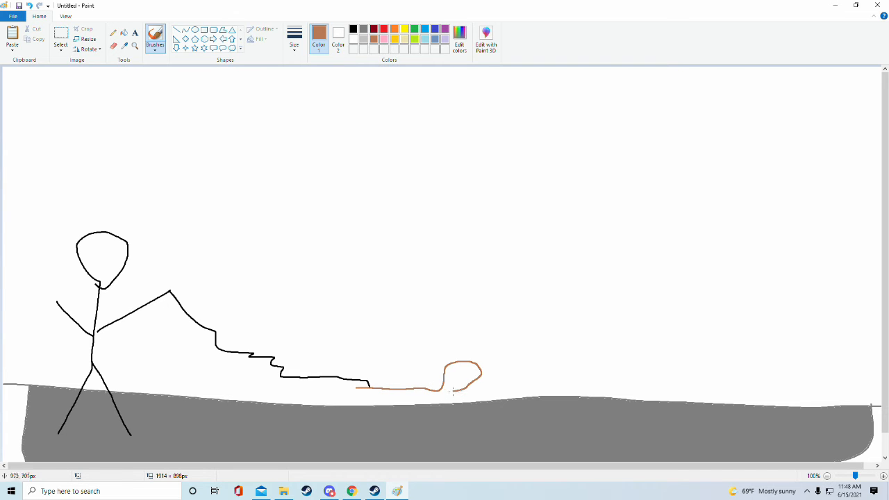
pyautogui.moveTo(459, 378); pyautogui.dragTo(364, 440)
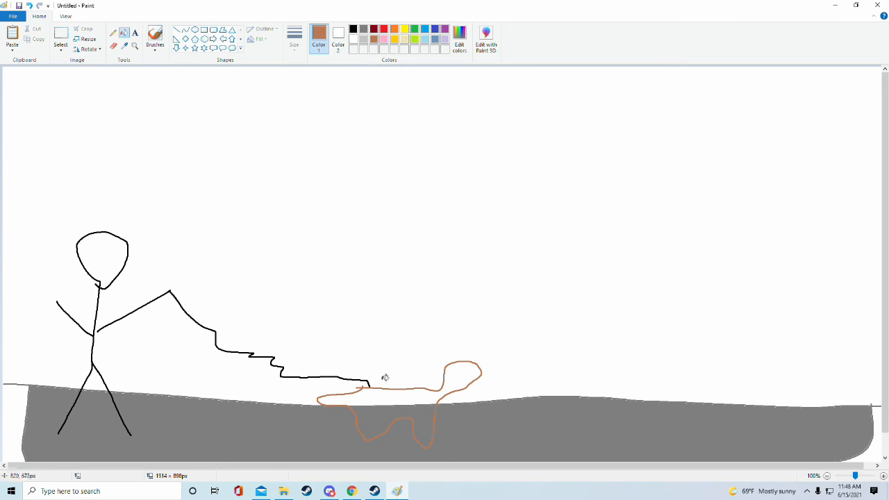
# Step: Fill the dog outline solid brown and switch back to black
pyautogui.click(385, 410)
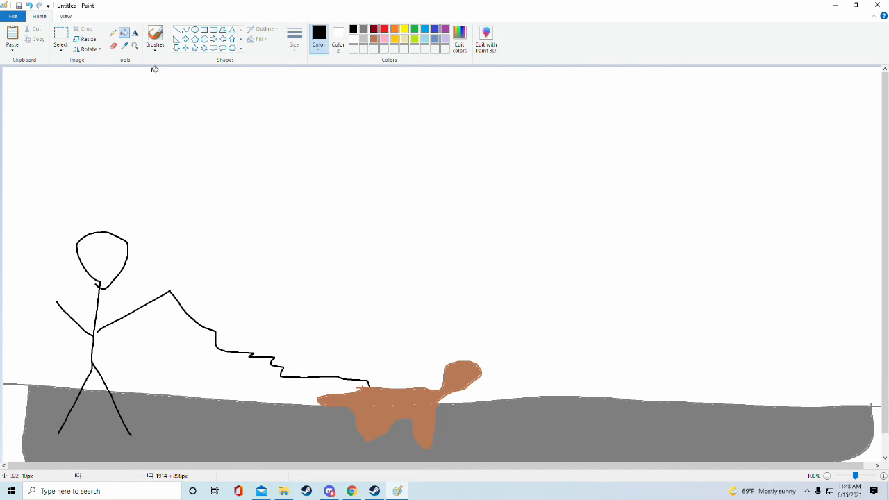
pyautogui.click(155, 36)
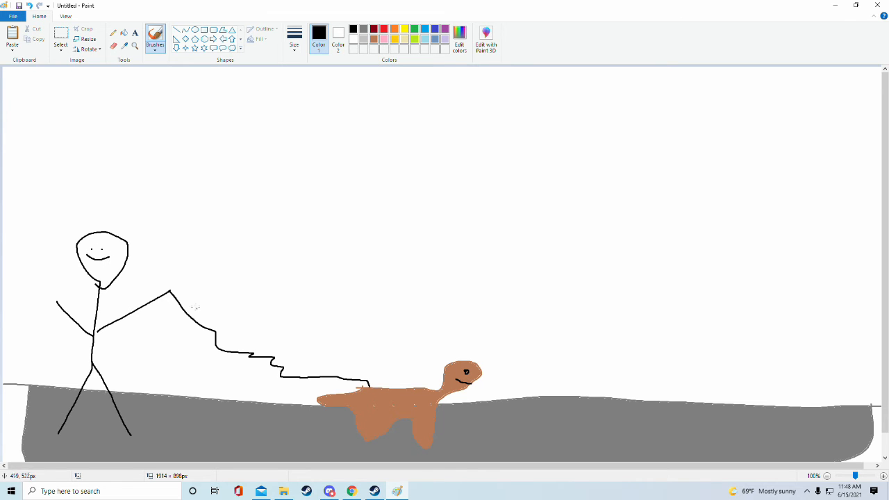
pyautogui.moveTo(36, 97)
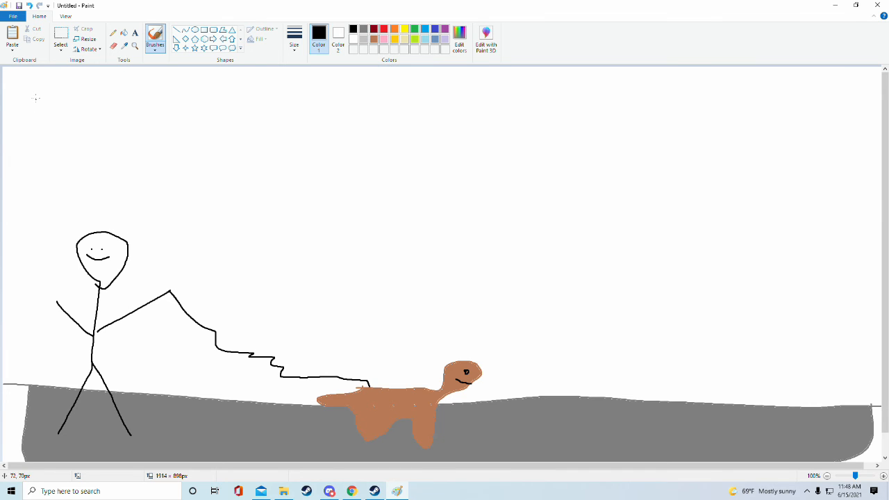